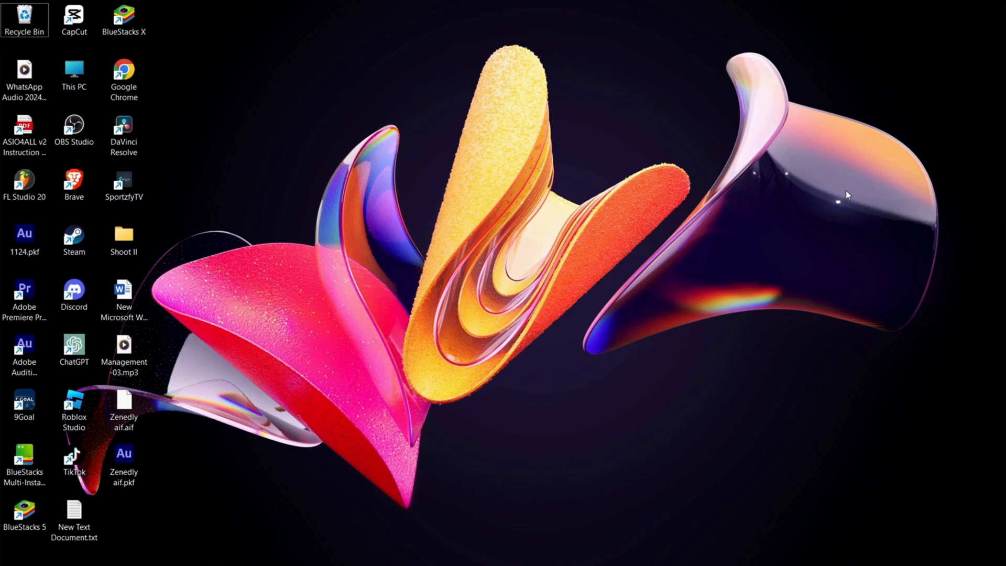
Open Device Installation Settings from System Properties' Hardware tab via Settings > About.
{"action": "left_click", "coordinate": [300, 550]}
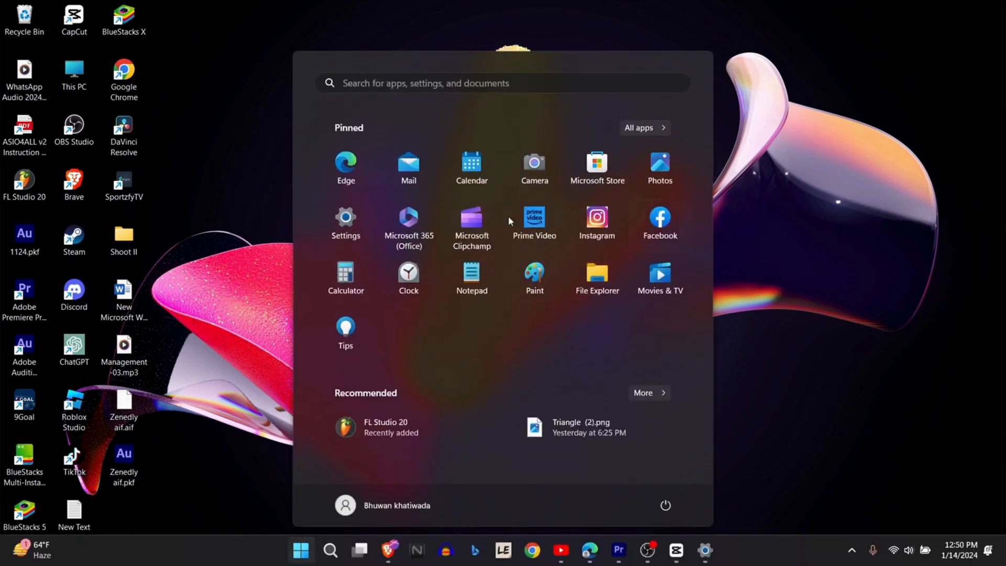
{"action": "left_click", "coordinate": [346, 217]}
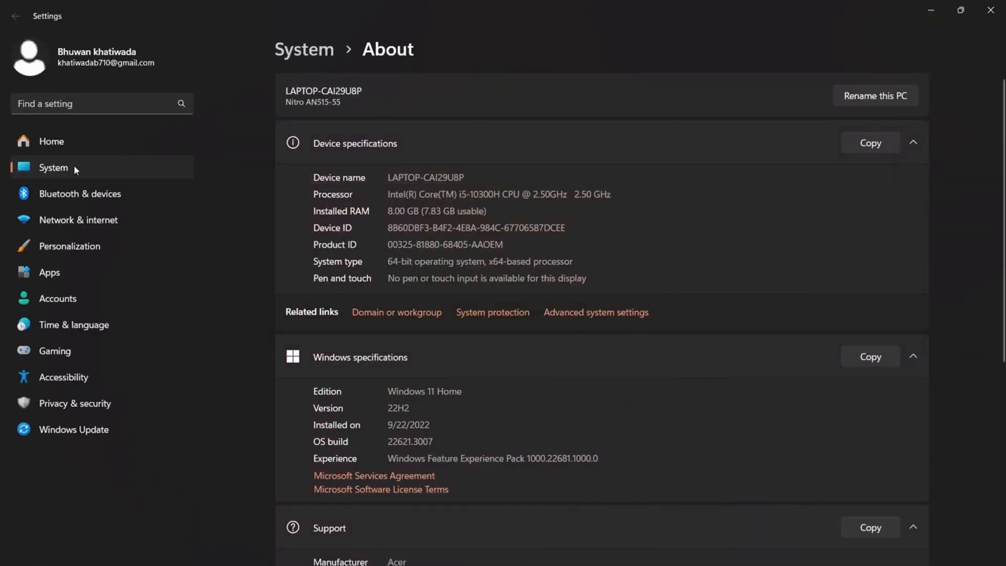
{"action": "mouse_move", "coordinate": [580, 324]}
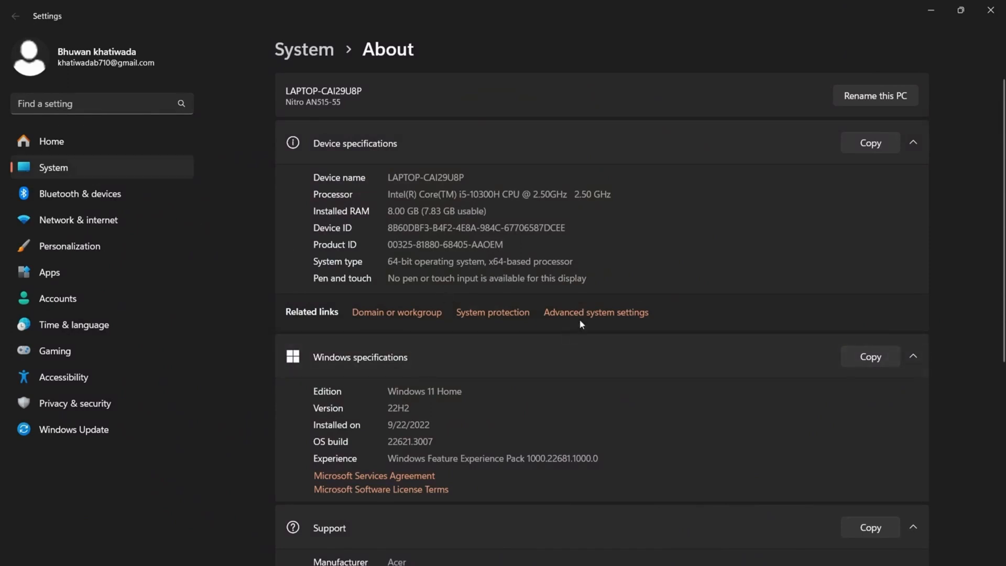
{"action": "left_click", "coordinate": [595, 313]}
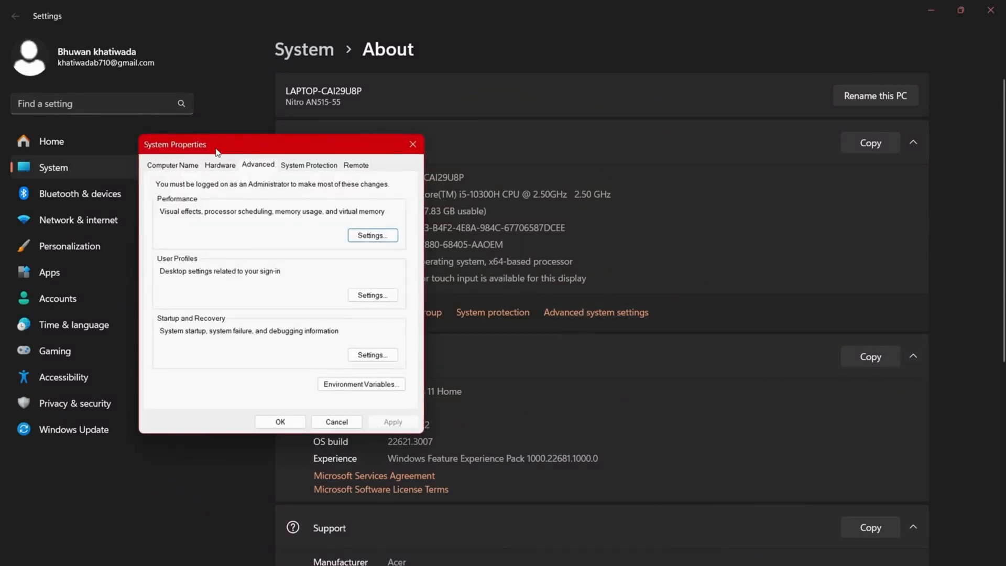
{"action": "left_click", "coordinate": [219, 165]}
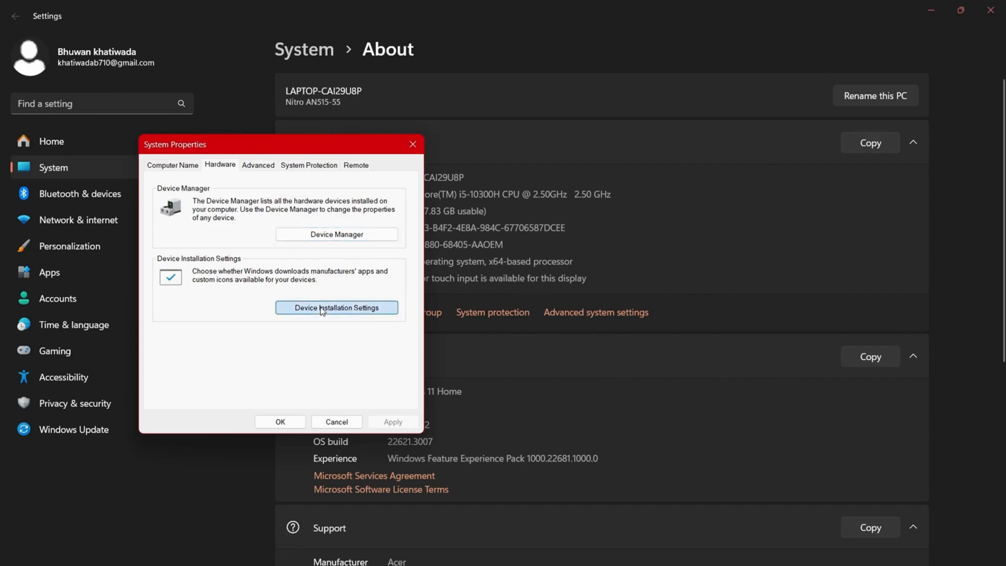
{"action": "left_click", "coordinate": [336, 308]}
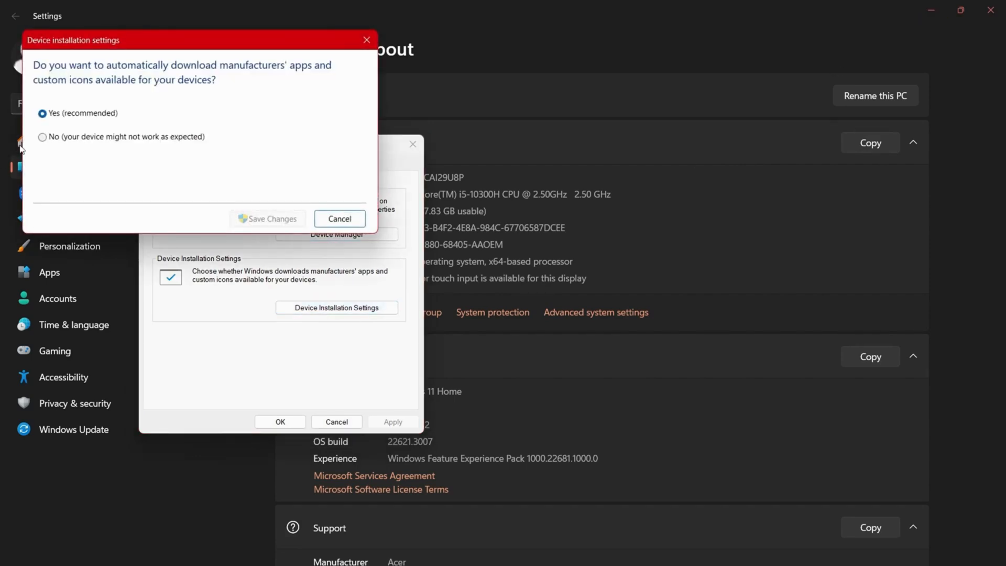
{"action": "mouse_move", "coordinate": [154, 210]}
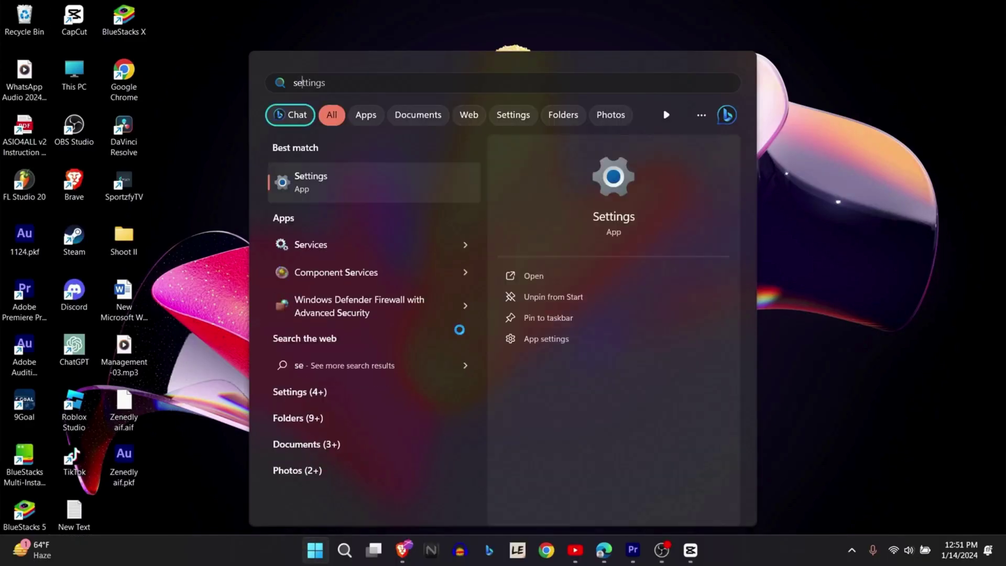
Search for 'services' and launch the Services app.
{"action": "type", "text": "services"}
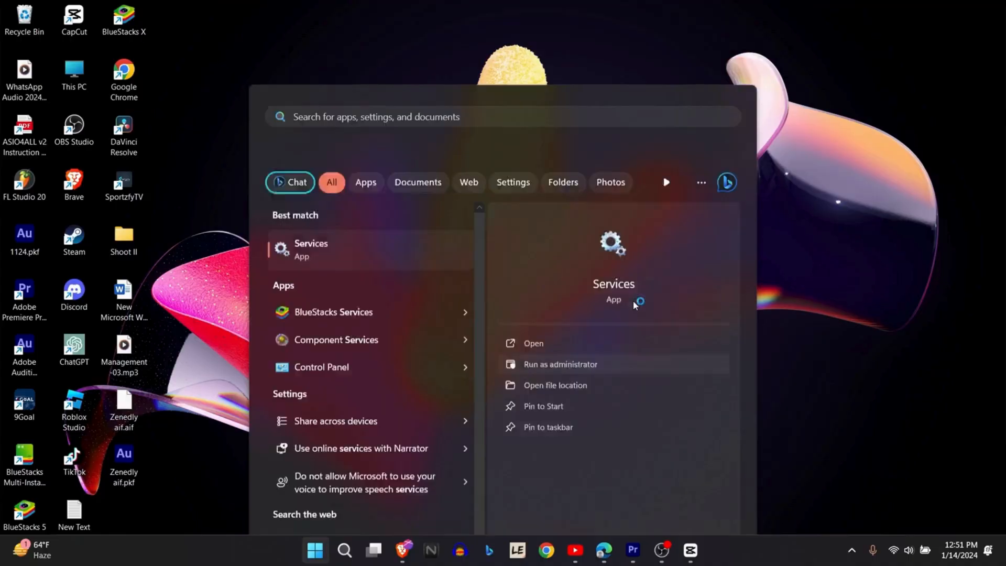
{"action": "left_click", "coordinate": [532, 343]}
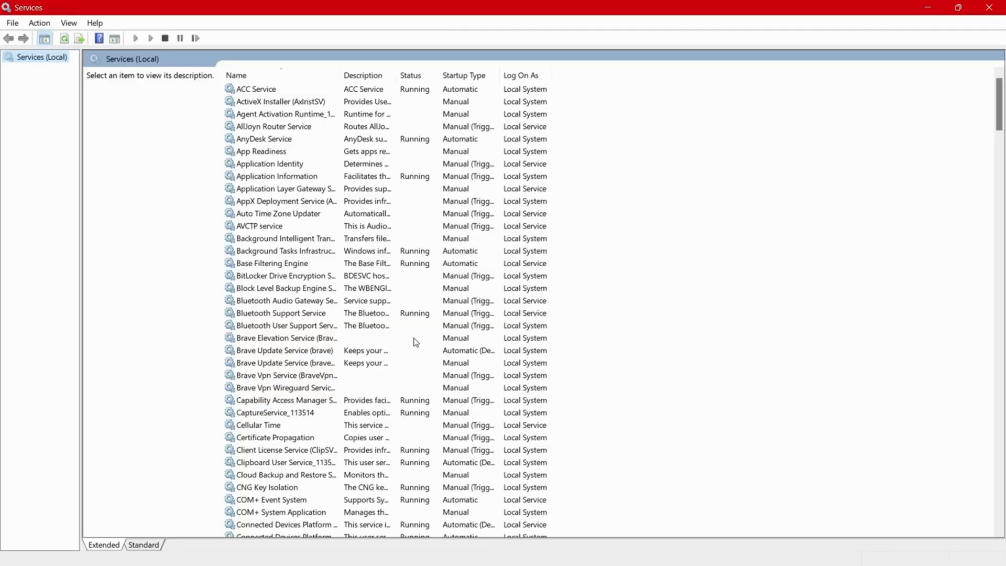
Set Performance Logs & Alerts startup type to Automatic in its Properties.
{"action": "right_click", "coordinate": [270, 188]}
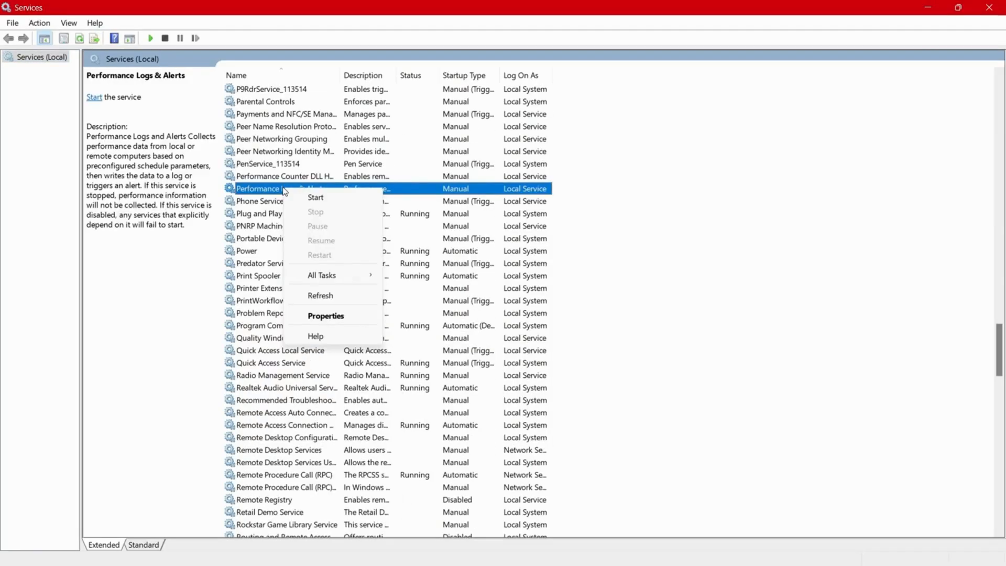
{"action": "left_click", "coordinate": [326, 315]}
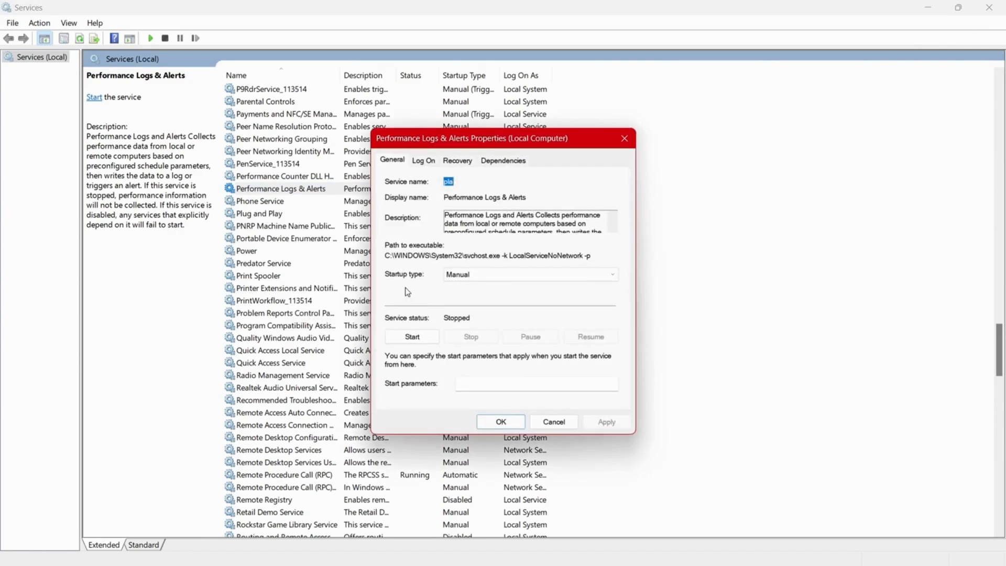
{"action": "left_click", "coordinate": [529, 274]}
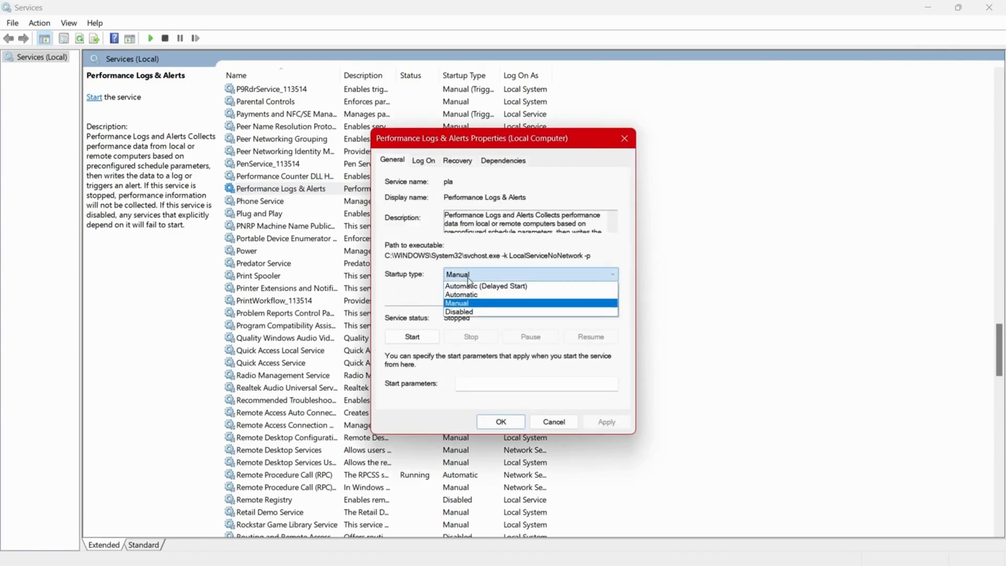
{"action": "mouse_move", "coordinate": [486, 285]}
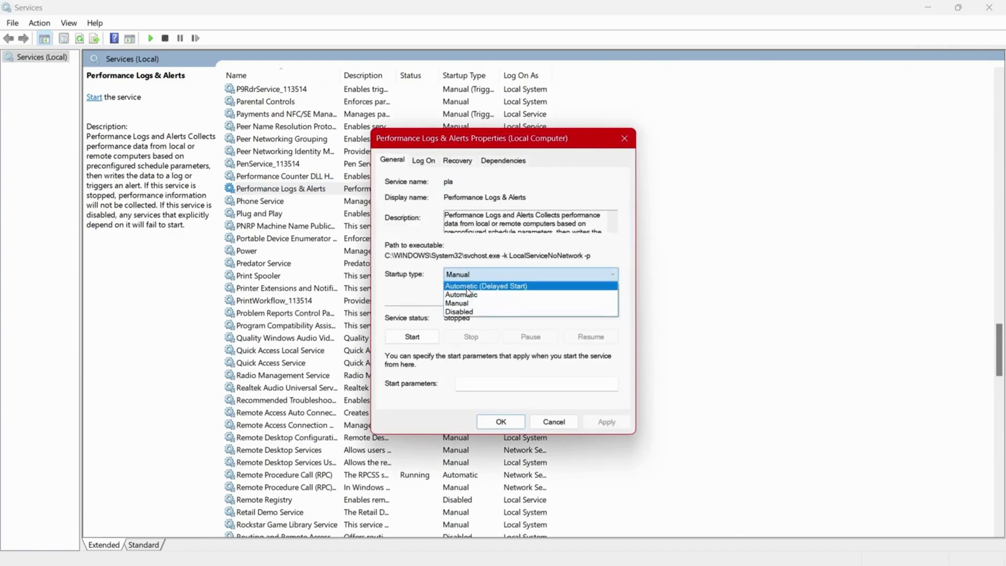
{"action": "left_click", "coordinate": [461, 294]}
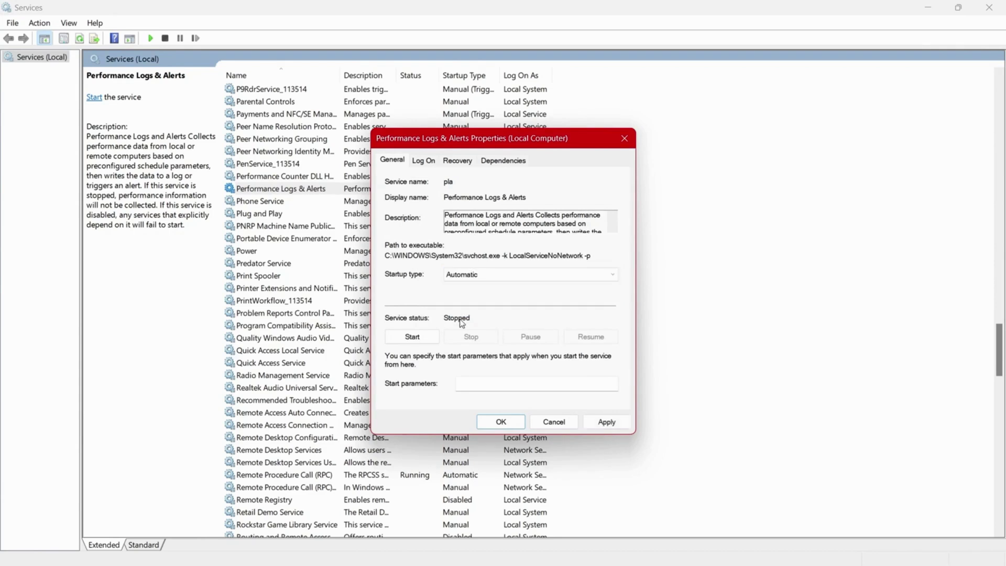
{"action": "mouse_move", "coordinate": [427, 335]}
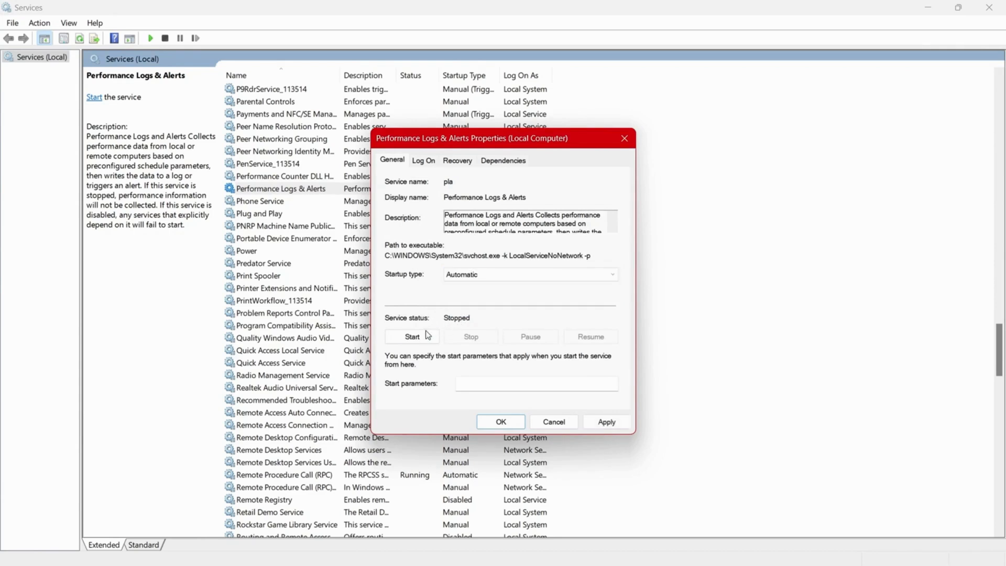
{"action": "mouse_move", "coordinate": [606, 422]}
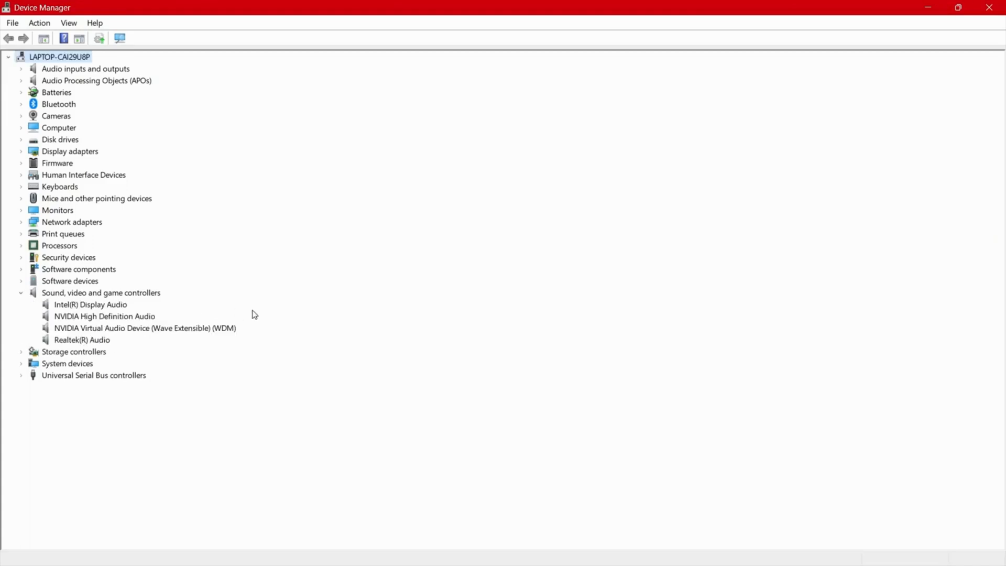
Update the Intel(R) Display Audio driver by searching automatically, then reopen its actions.
{"action": "left_click", "coordinate": [91, 304]}
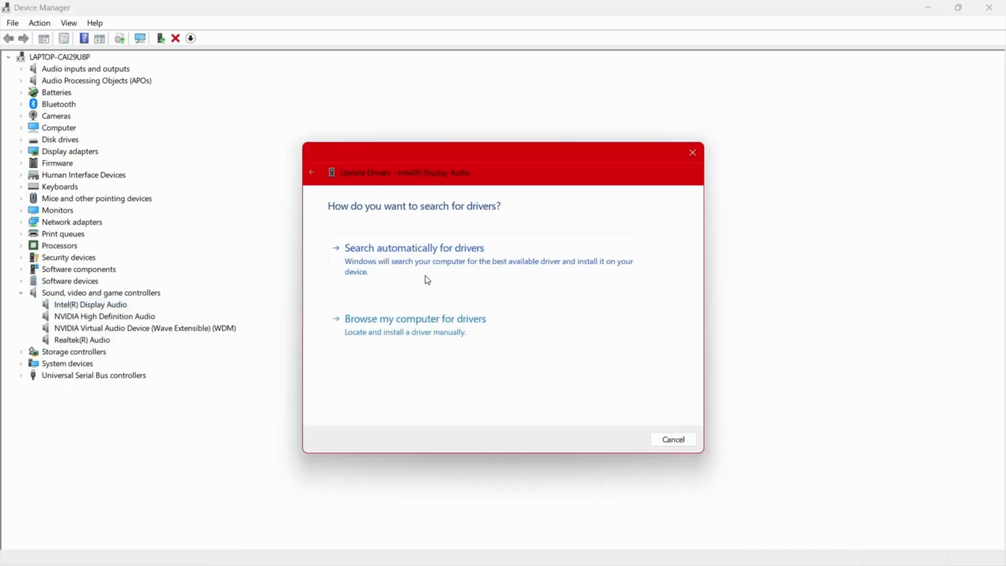
{"action": "left_click", "coordinate": [672, 440]}
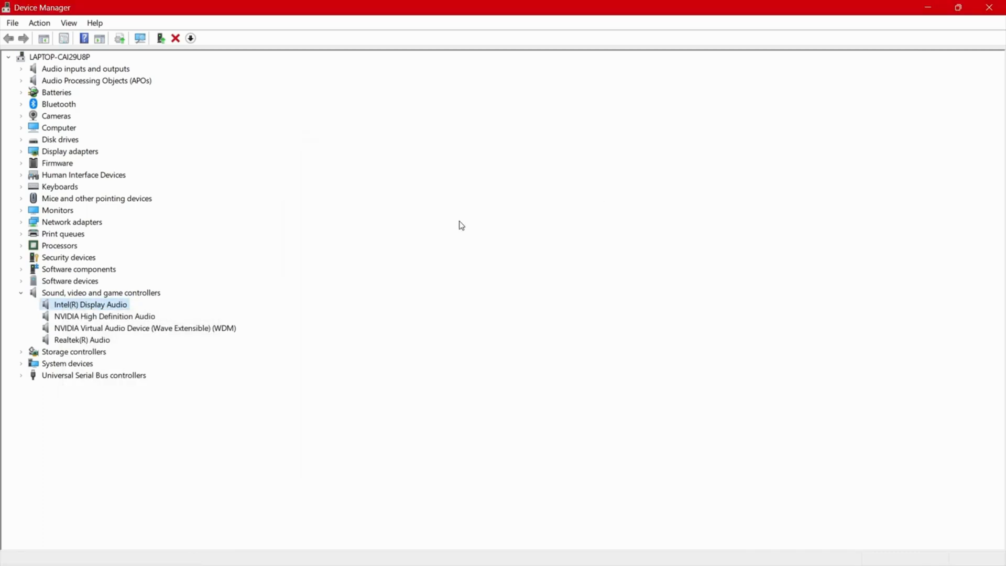
{"action": "right_click", "coordinate": [90, 304]}
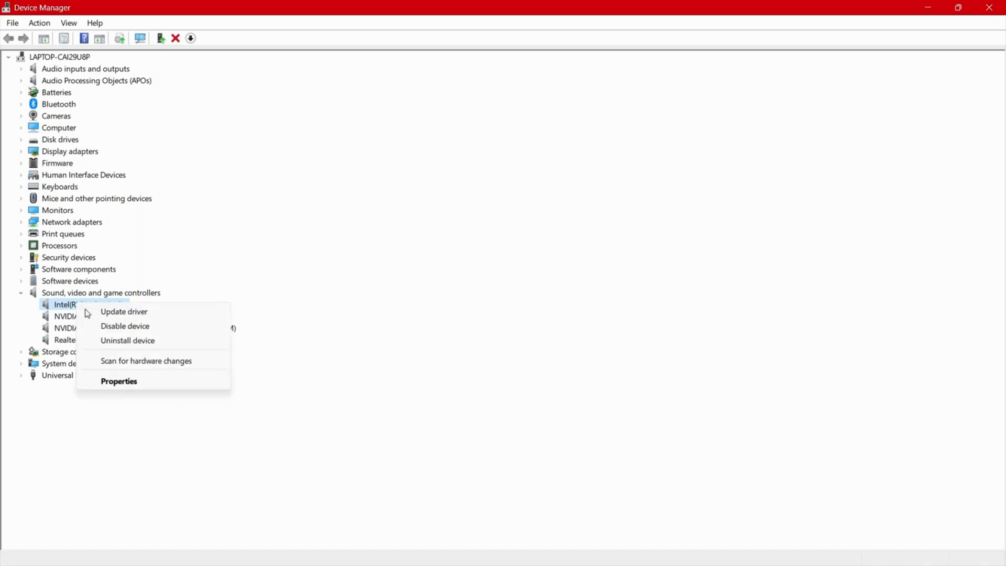
{"action": "mouse_move", "coordinate": [125, 326]}
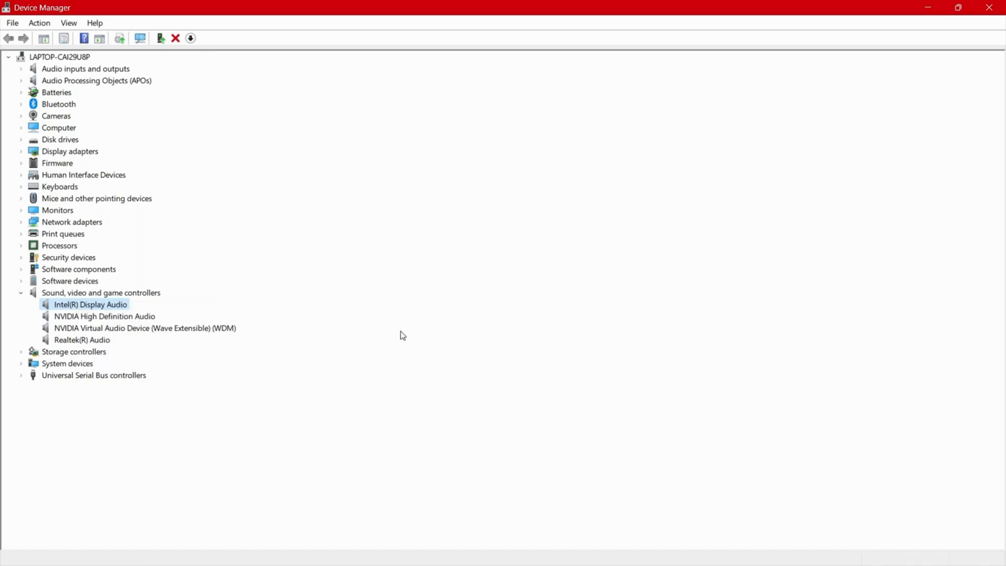
Start a driver update for NVIDIA Virtual Audio Device (Wave Extensible) (WDM).
{"action": "left_click", "coordinate": [82, 339]}
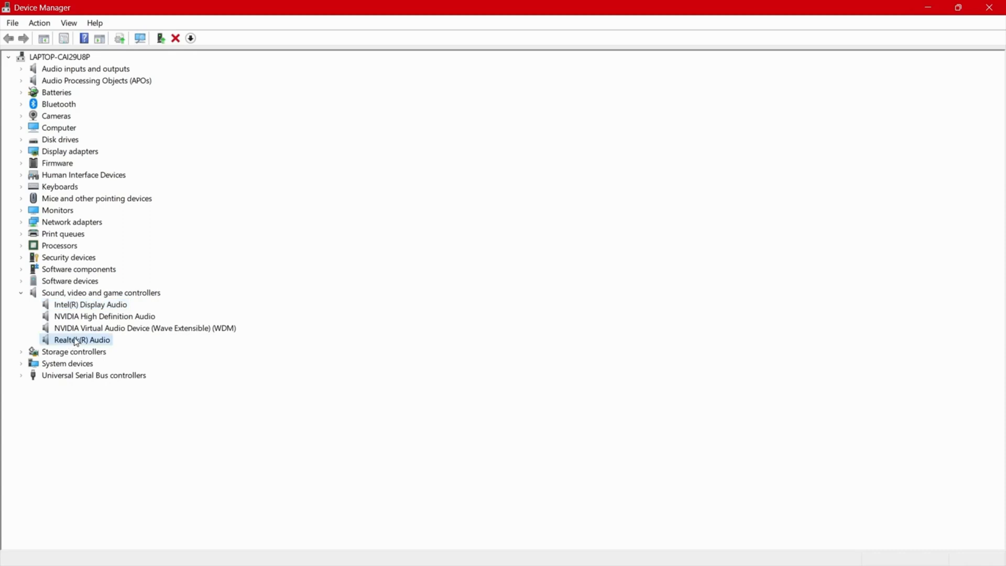
{"action": "mouse_move", "coordinate": [75, 308]}
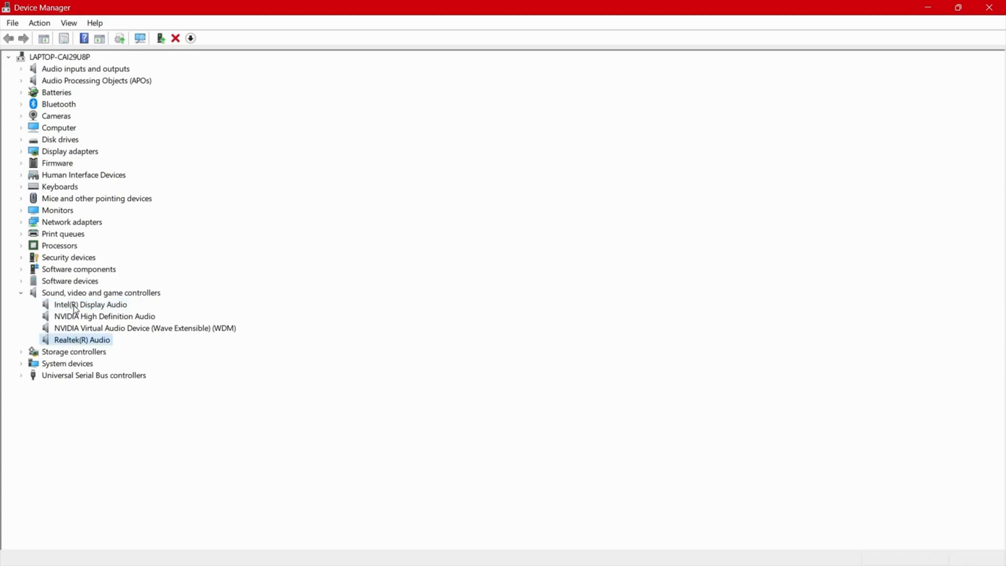
{"action": "left_click", "coordinate": [145, 328]}
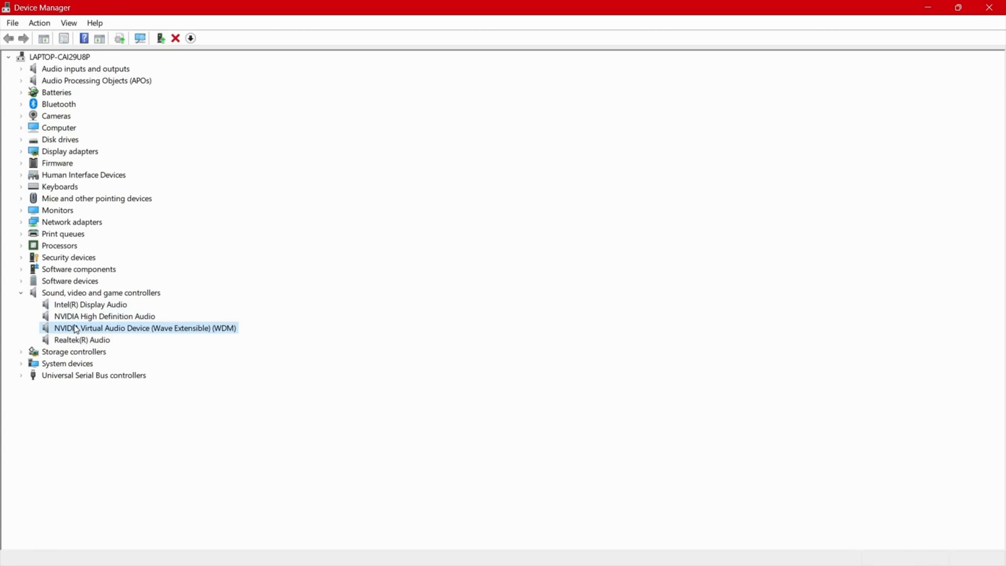
{"action": "right_click", "coordinate": [146, 329]}
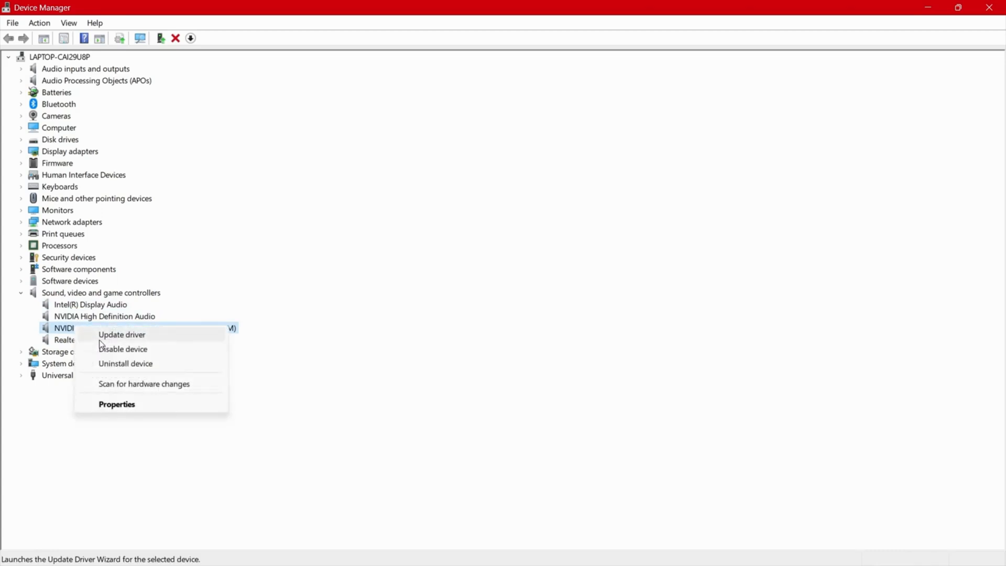
{"action": "left_click", "coordinate": [392, 331]}
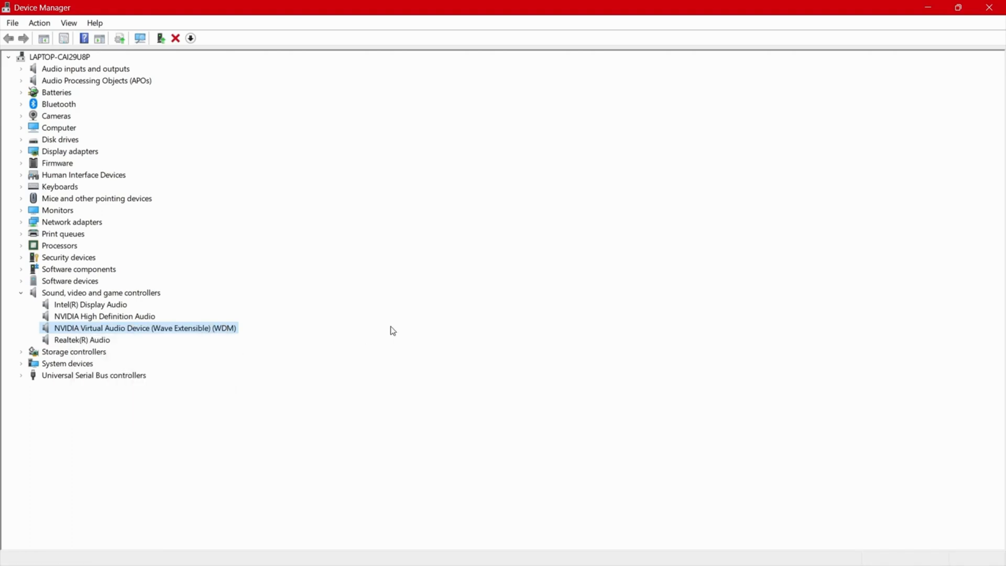
{"action": "mouse_move", "coordinate": [474, 243]}
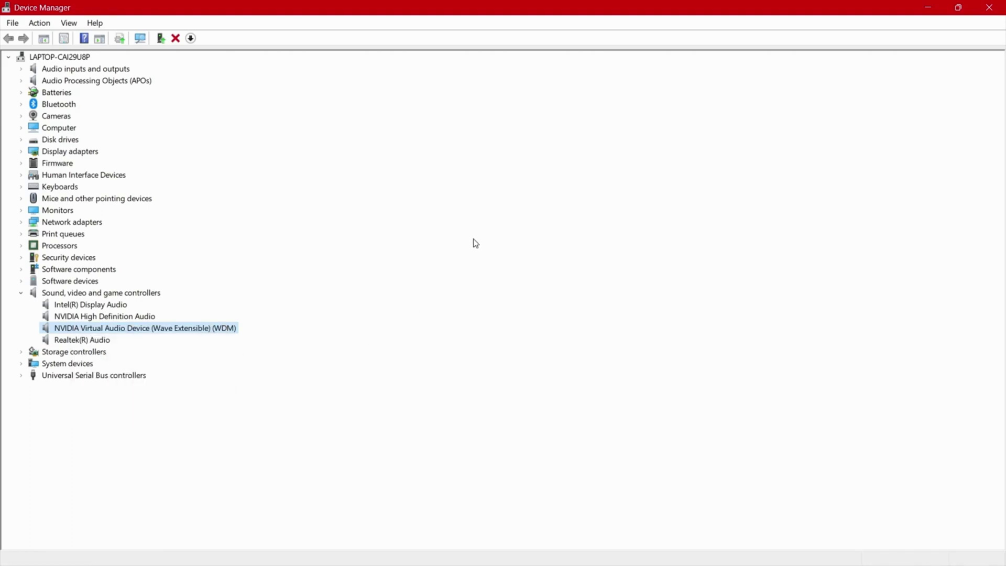
{"action": "mouse_move", "coordinate": [110, 103]}
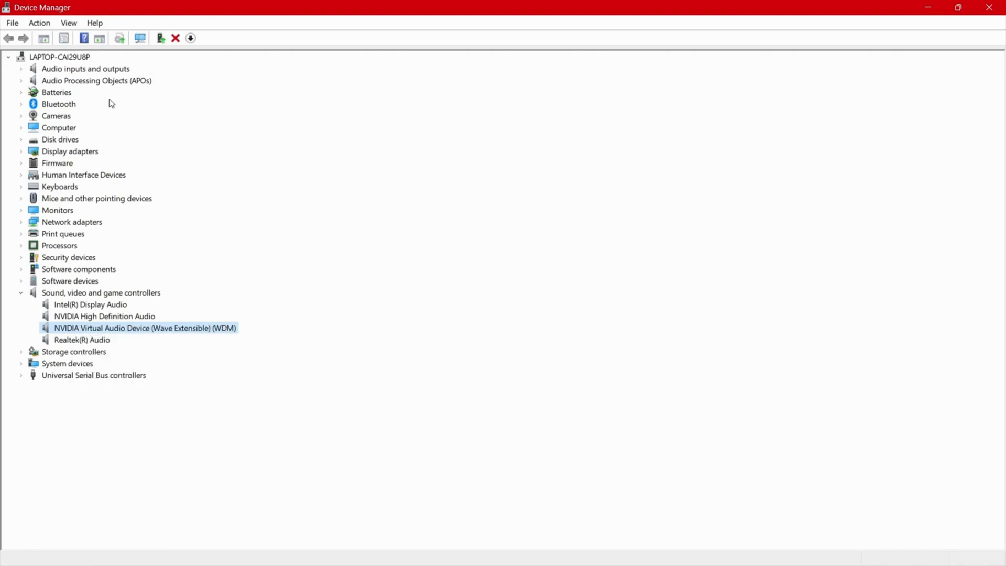